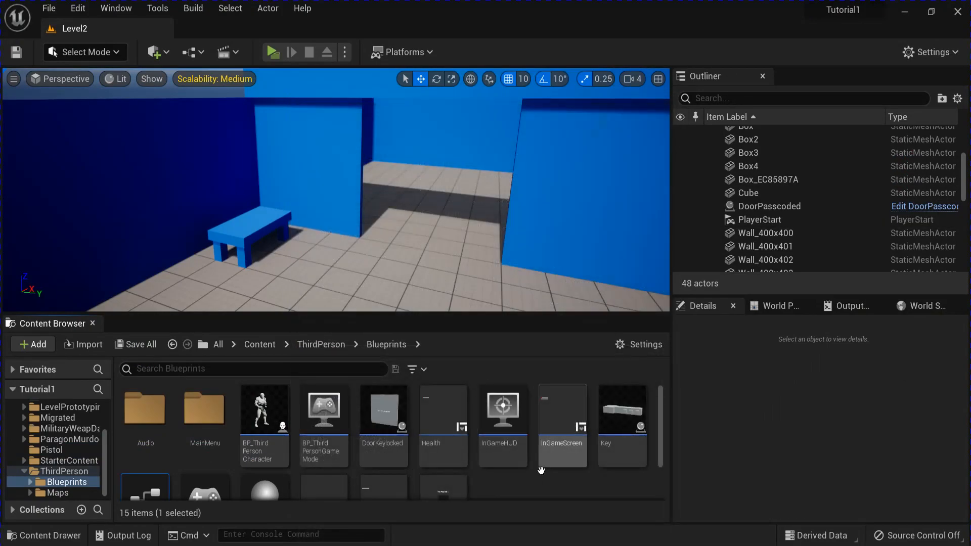
Open the DoorKeylocked blueprint, inspect its Box and StaticMesh components, and show the Event Graph.
{"action": "double_click", "coordinate": [383, 410]}
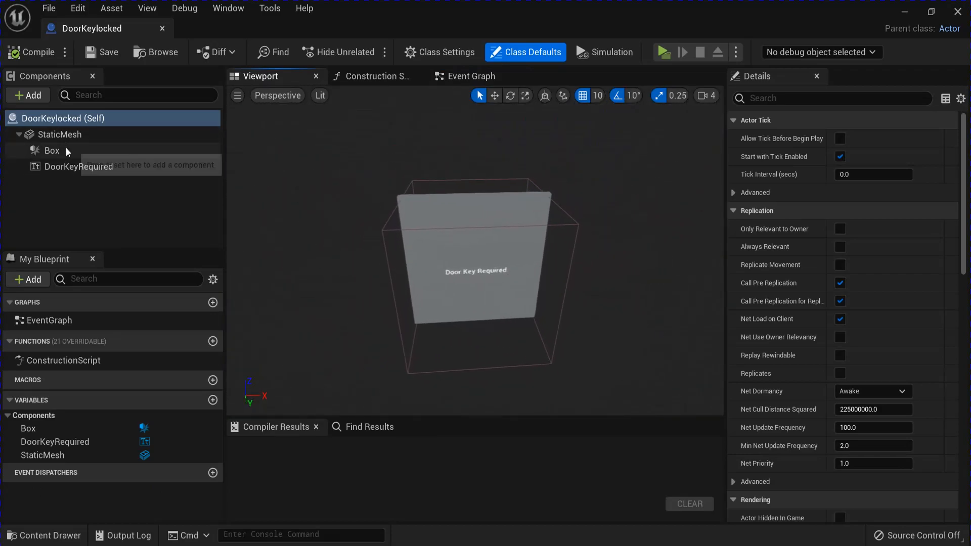
{"action": "left_click", "coordinate": [50, 151]}
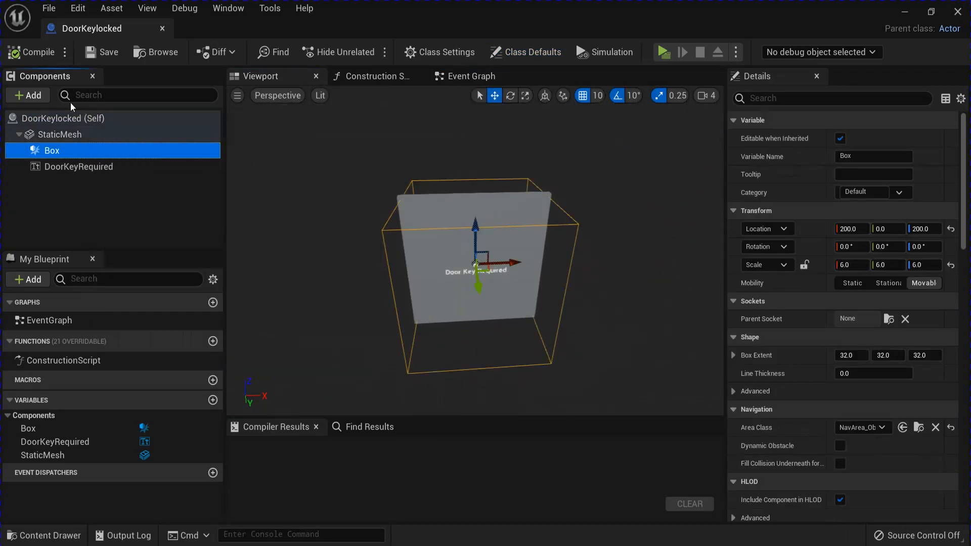
{"action": "left_click", "coordinate": [59, 134]}
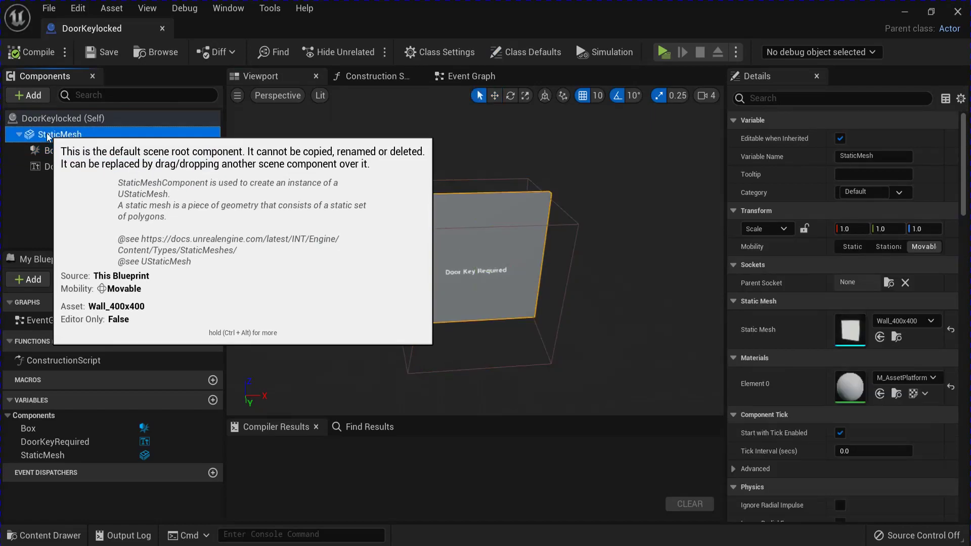
{"action": "left_click", "coordinate": [471, 76]}
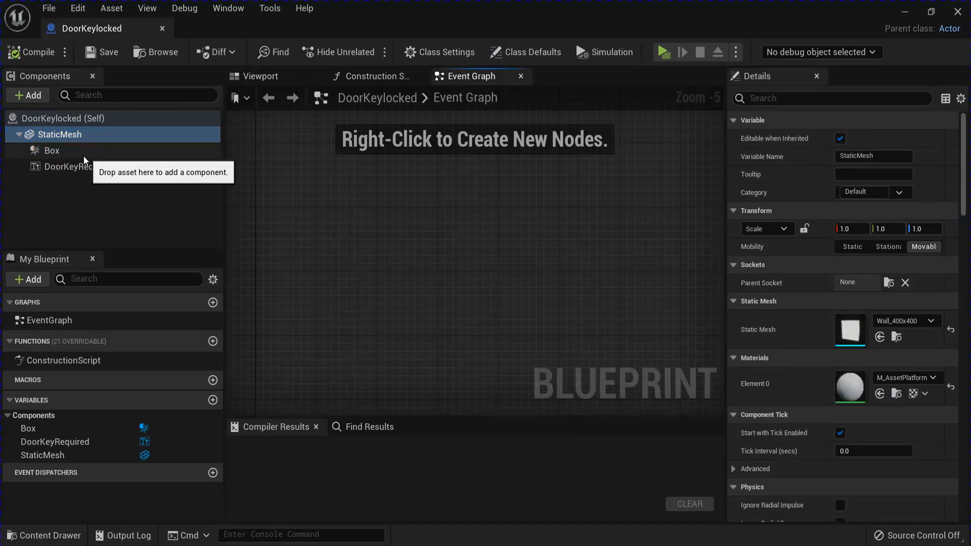
On Event BeginPlay, cast Get Player Character to BP_ThirdPersonCharacter and promote it to a variable.
{"action": "type", "text": "beg"}
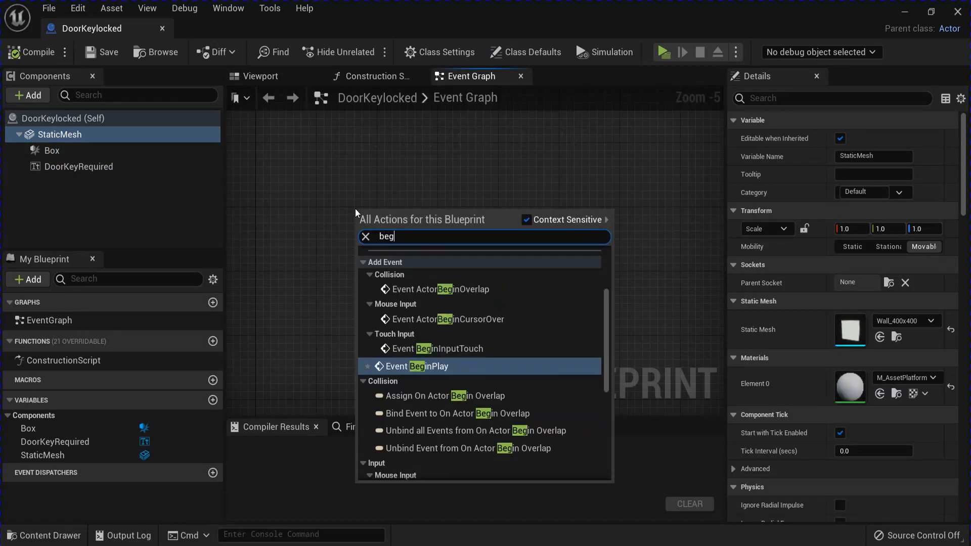
{"action": "left_click", "coordinate": [414, 366]}
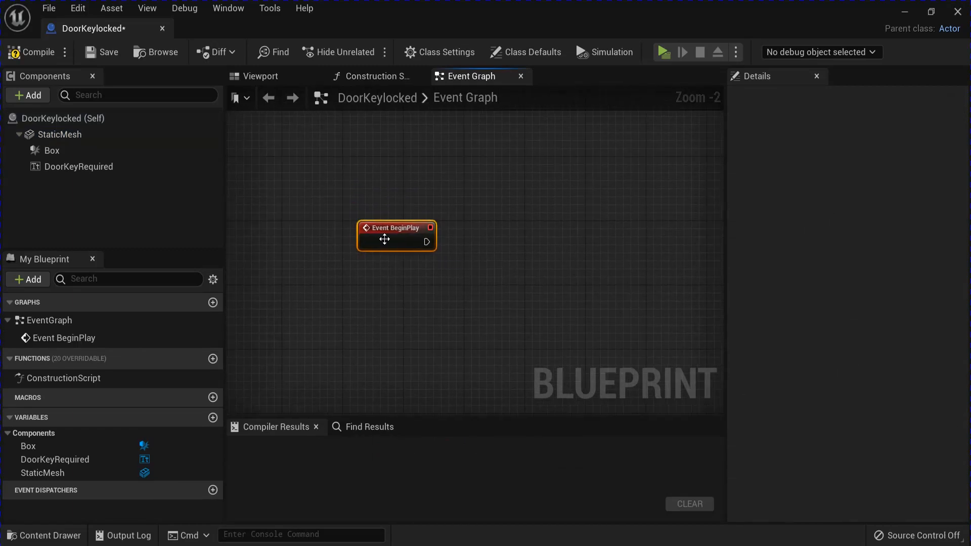
{"action": "type", "text": "getpl"}
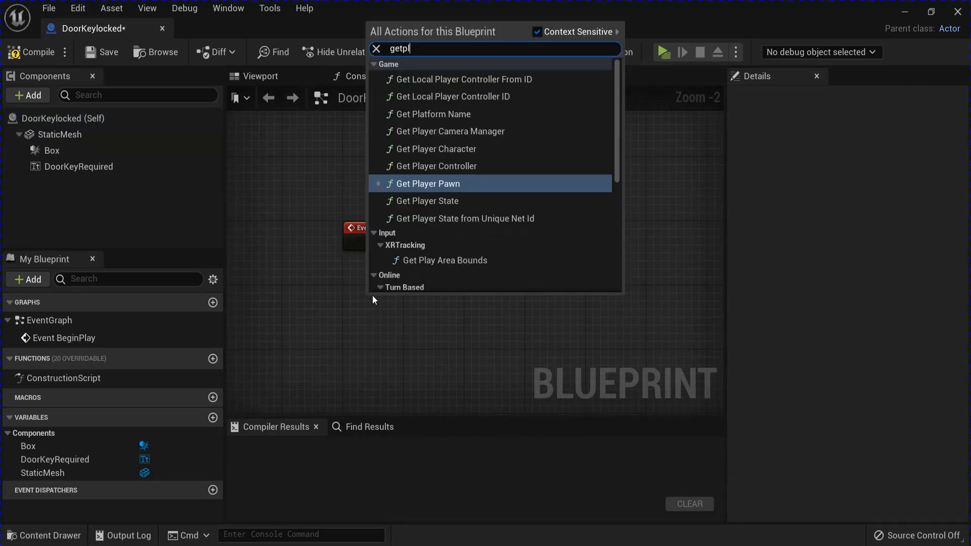
{"action": "left_click", "coordinate": [435, 148]}
{"action": "type", "text": "casttob"}
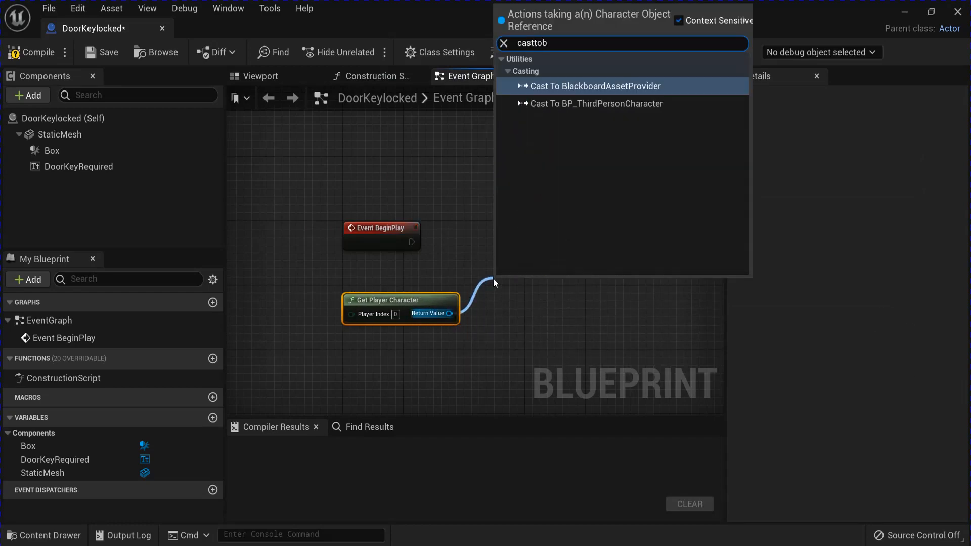
{"action": "left_click", "coordinate": [596, 103]}
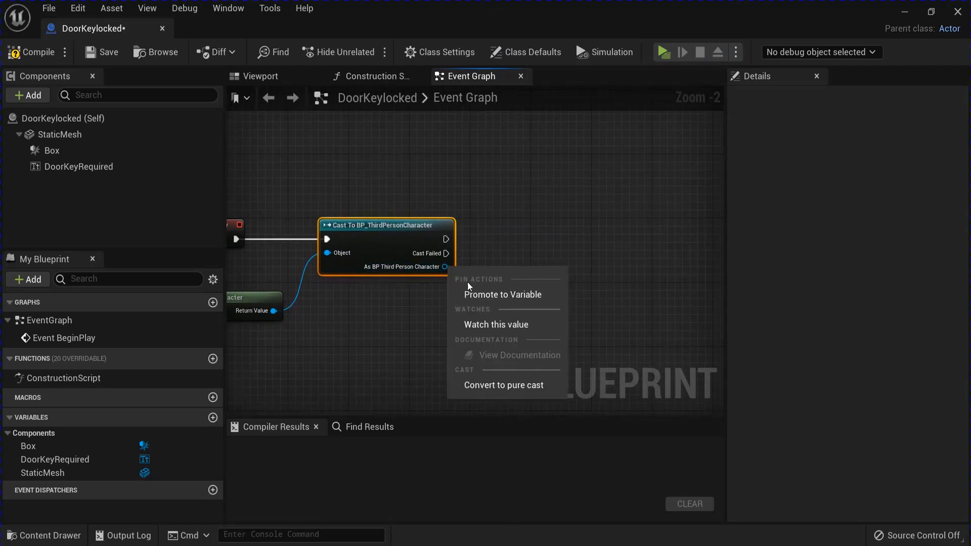
{"action": "left_click", "coordinate": [502, 294]}
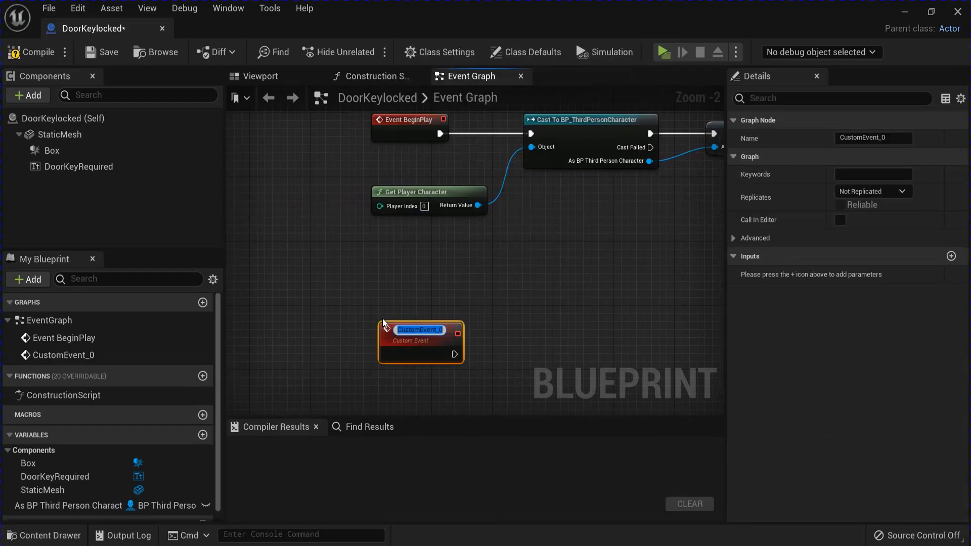
Add a custom event OpenDoor wired into a new timeline named DoorOpen.
{"action": "type", "text": "OpenDoor"}
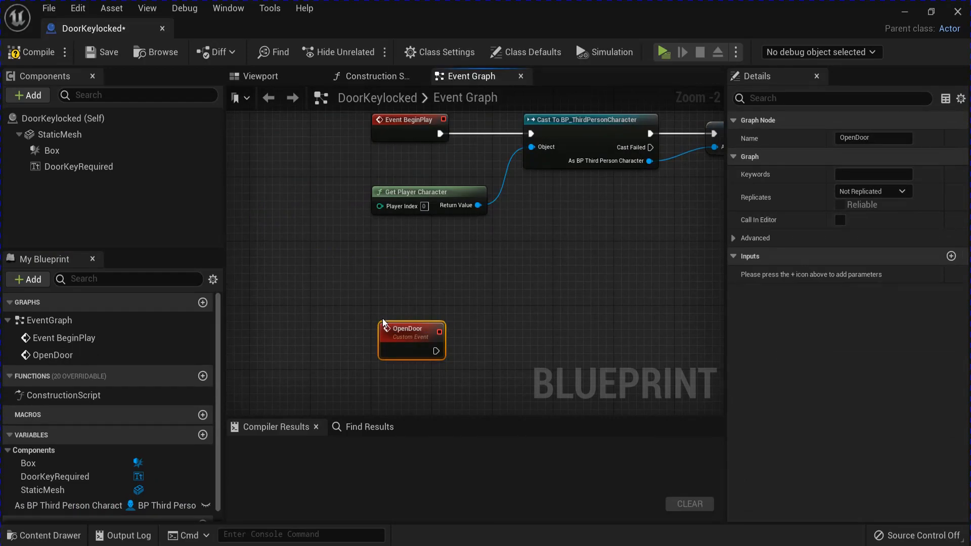
{"action": "left_click_drag", "start_coordinate": [412, 340], "coordinate": [404, 275]}
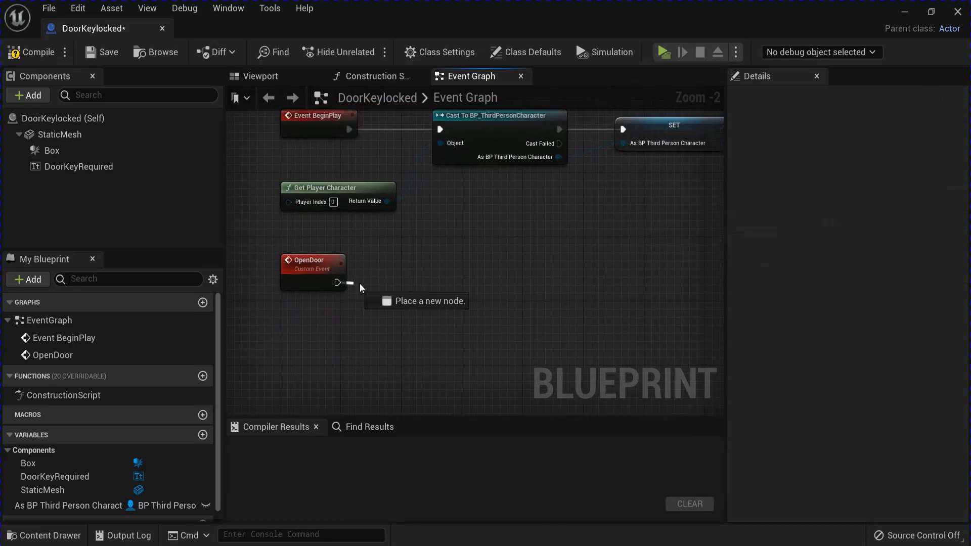
{"action": "left_click_drag", "start_coordinate": [349, 282], "coordinate": [434, 286]}
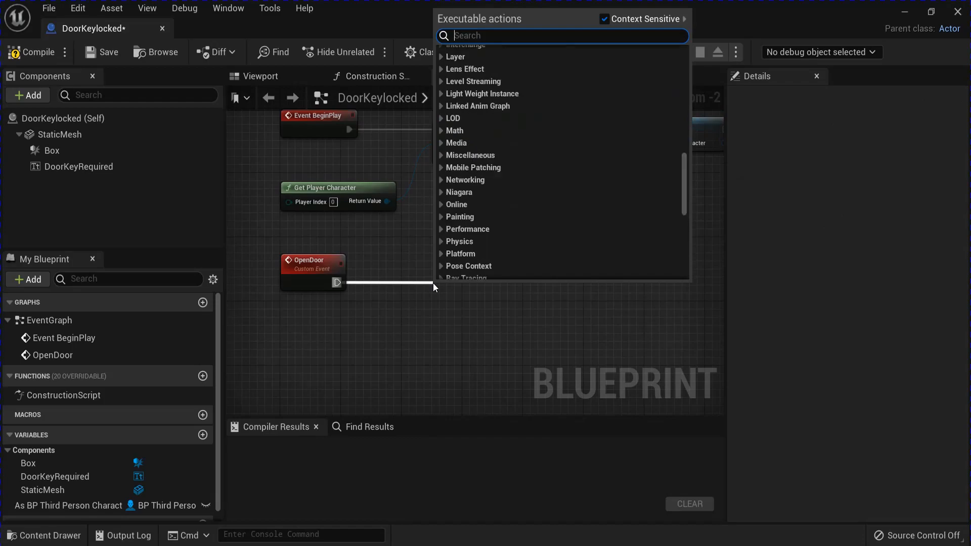
{"action": "type", "text": "timelin"}
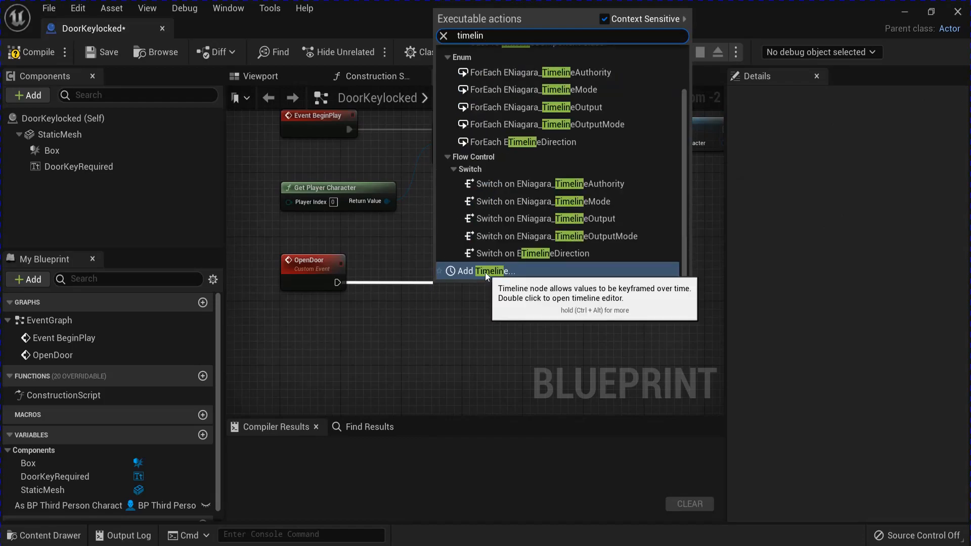
{"action": "left_click", "coordinate": [490, 271]}
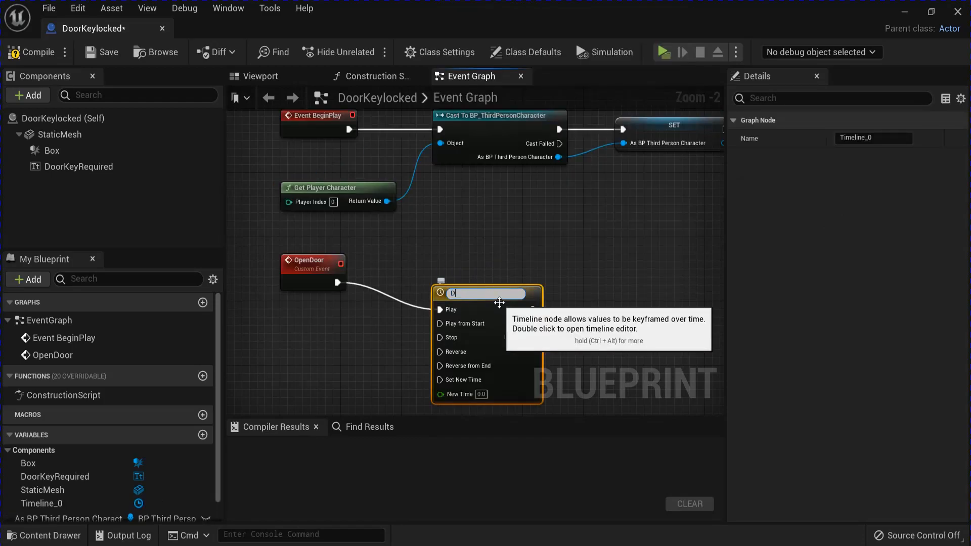
{"action": "type", "text": "DoorOpen"}
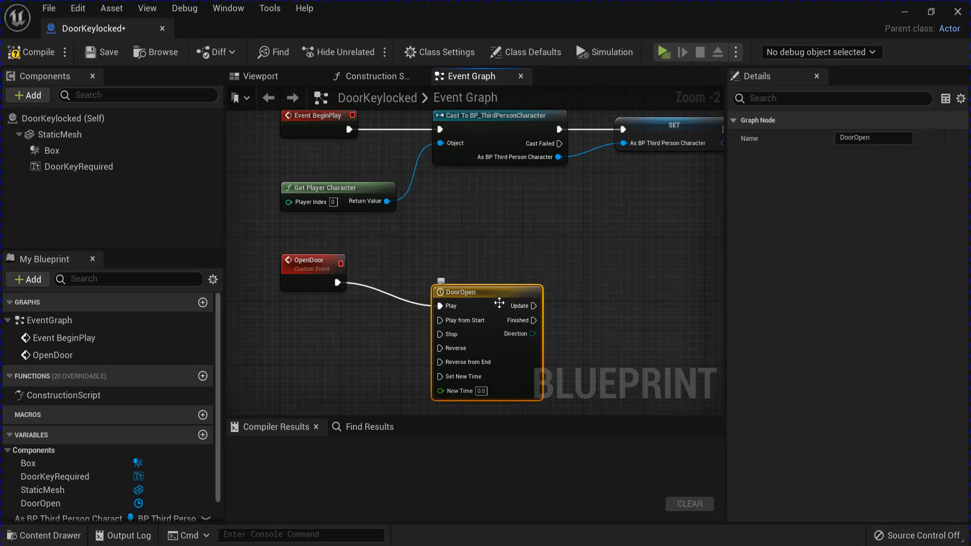
Set the DoorOpen timeline length to 2.00 with a track keyed from 0 to 300 at 2.0.
{"action": "double_click", "coordinate": [459, 291]}
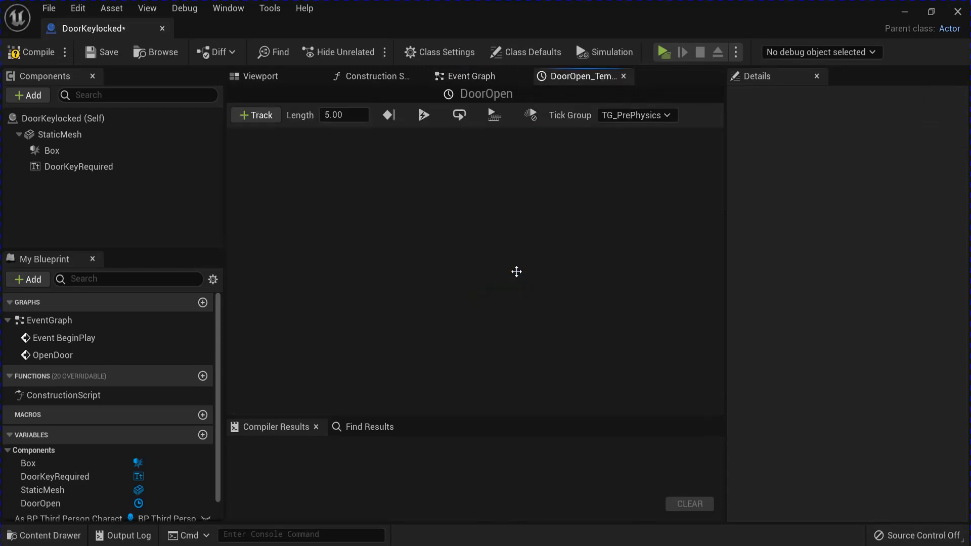
{"action": "type", "text": "2.00"}
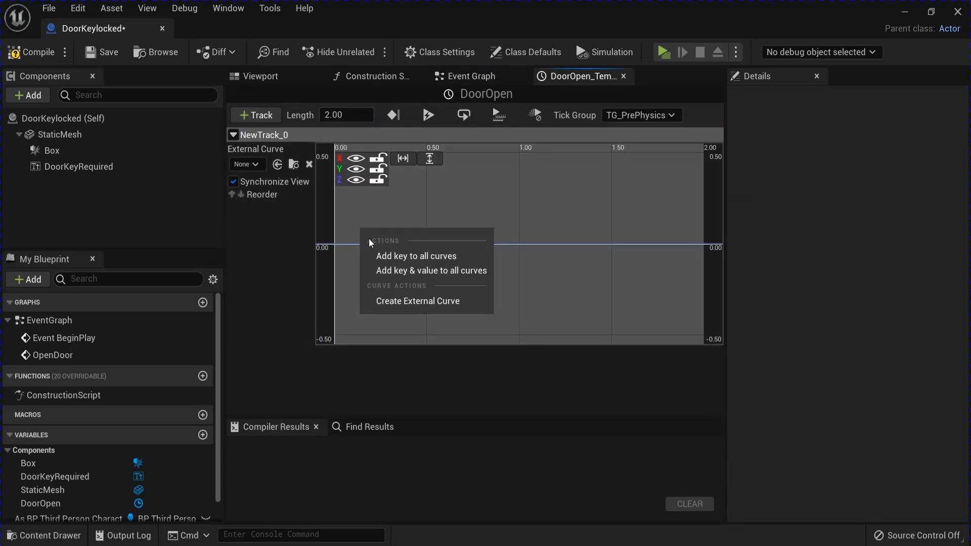
{"action": "left_click", "coordinate": [416, 255]}
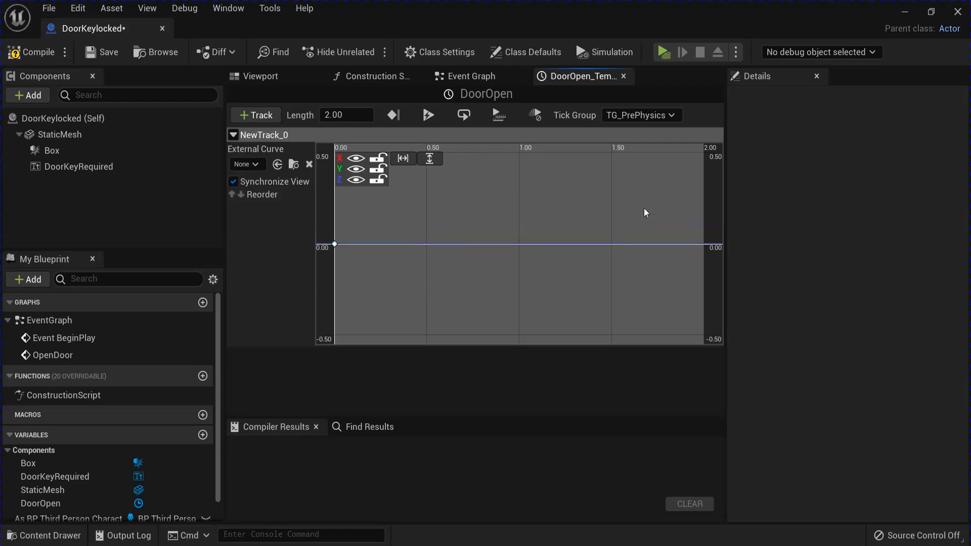
{"action": "left_click", "coordinate": [653, 204]}
{"action": "type", "text": "300"}
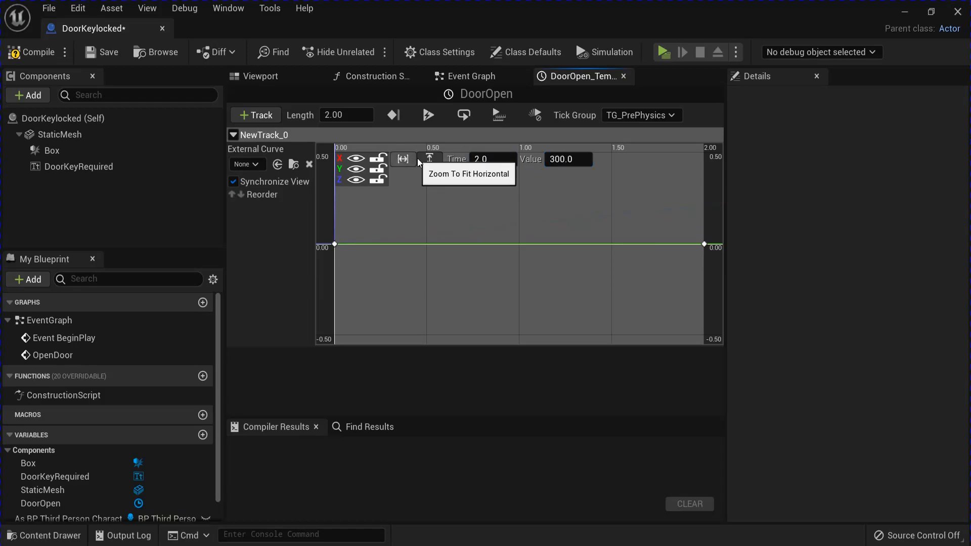
{"action": "left_click", "coordinate": [30, 53]}
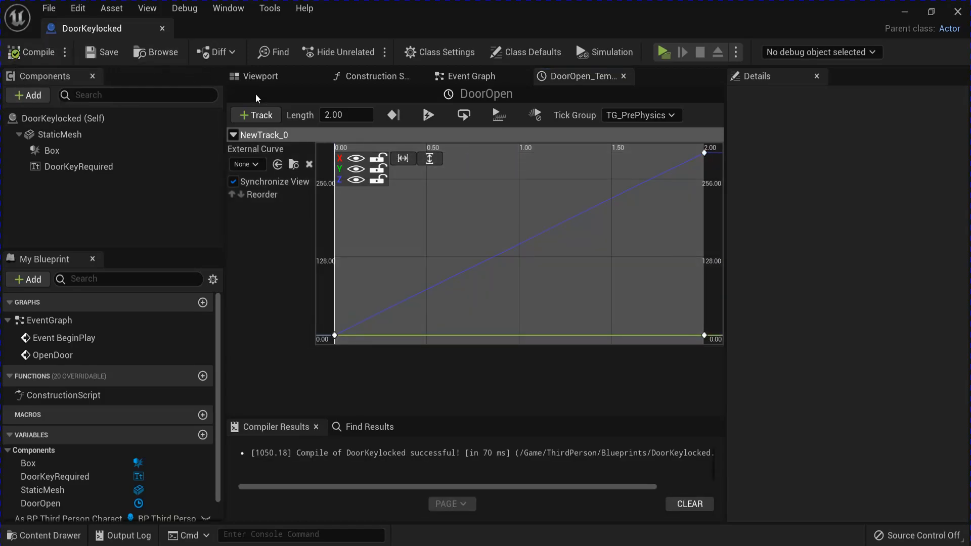
Wire StaticMesh's world location and the timeline output into Set Relative Location, then select Box for its overlap event.
{"action": "left_click", "coordinate": [465, 77]}
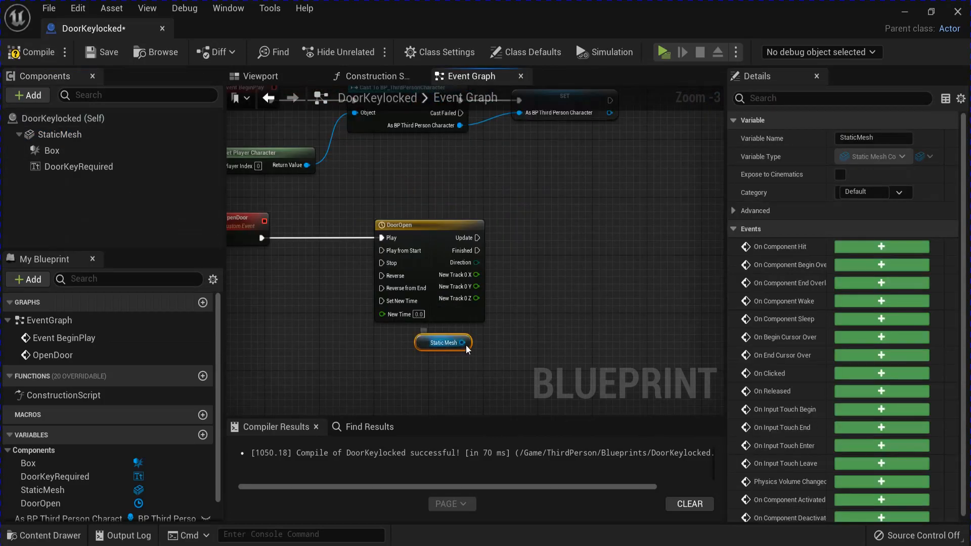
{"action": "left_click_drag", "start_coordinate": [461, 343], "coordinate": [495, 349]}
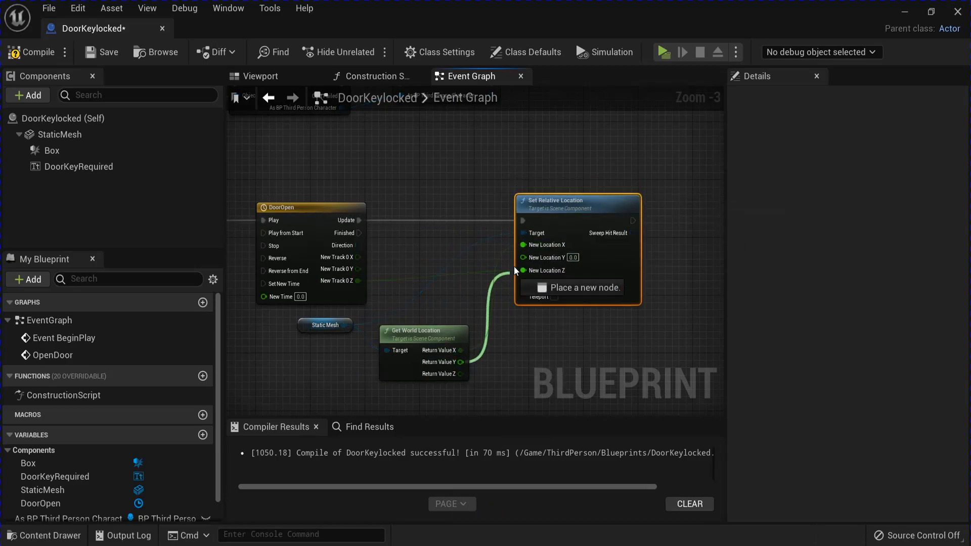
{"action": "scroll", "scroll_direction": "down", "scroll_amount": 3}
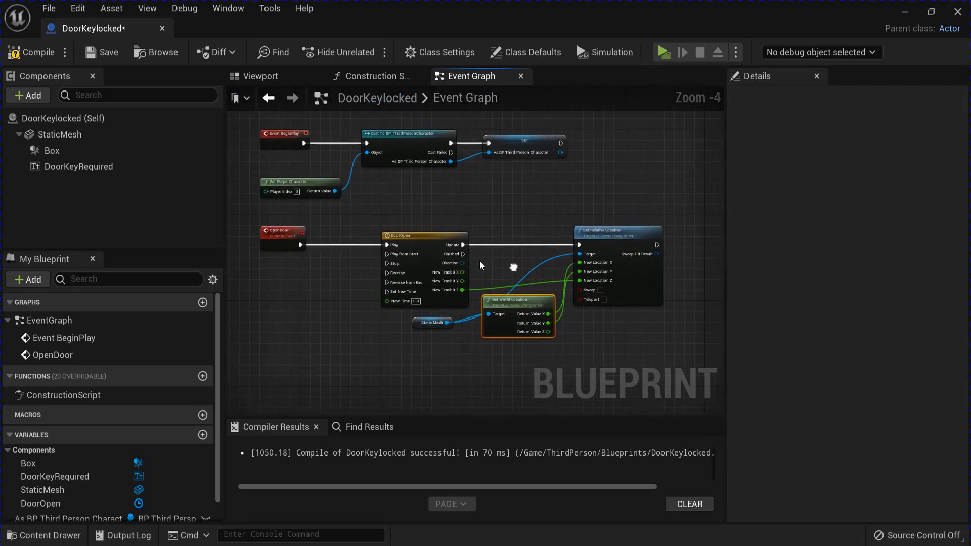
{"action": "left_click", "coordinate": [50, 151]}
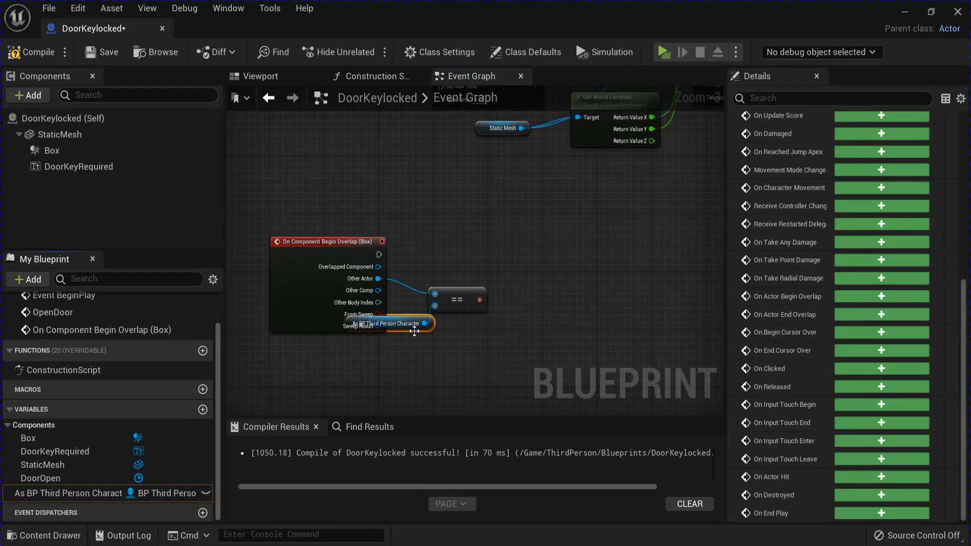
Check the player character's Door Key, branch into Do Once, and call Open Door.
{"action": "left_click_drag", "start_coordinate": [387, 322], "coordinate": [348, 366]}
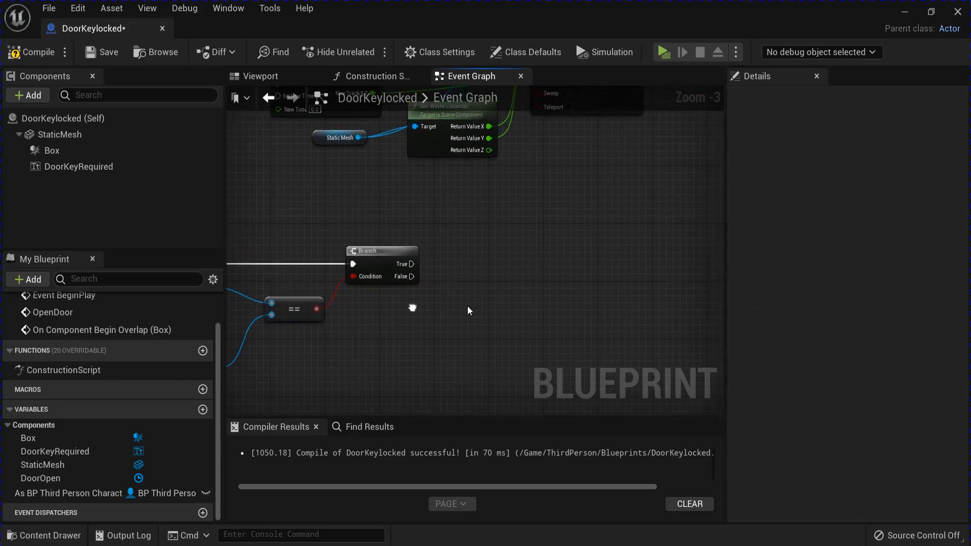
{"action": "left_click_drag", "start_coordinate": [412, 308], "coordinate": [523, 305]}
{"action": "type", "text": "doo"}
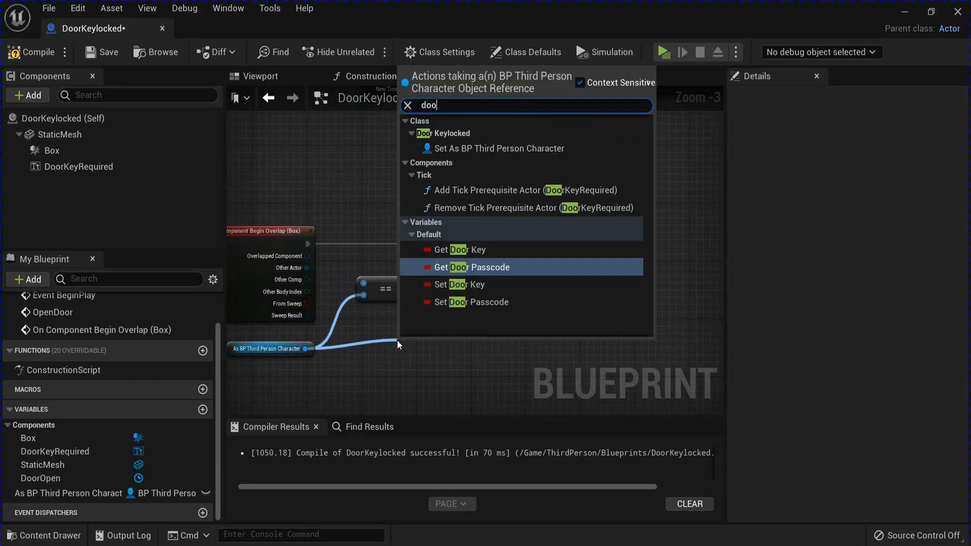
{"action": "left_click", "coordinate": [459, 249]}
{"action": "type", "text": "d"}
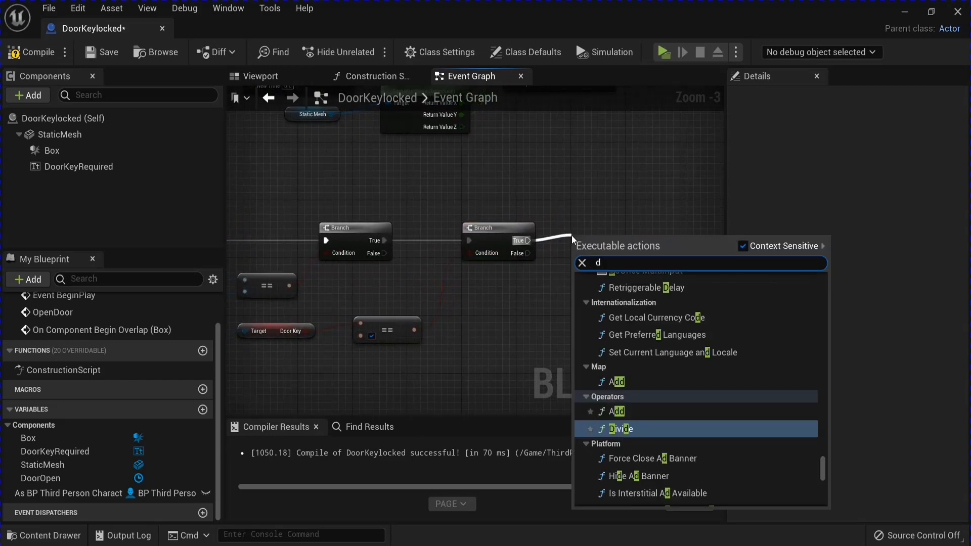
{"action": "left_click", "coordinate": [621, 428]}
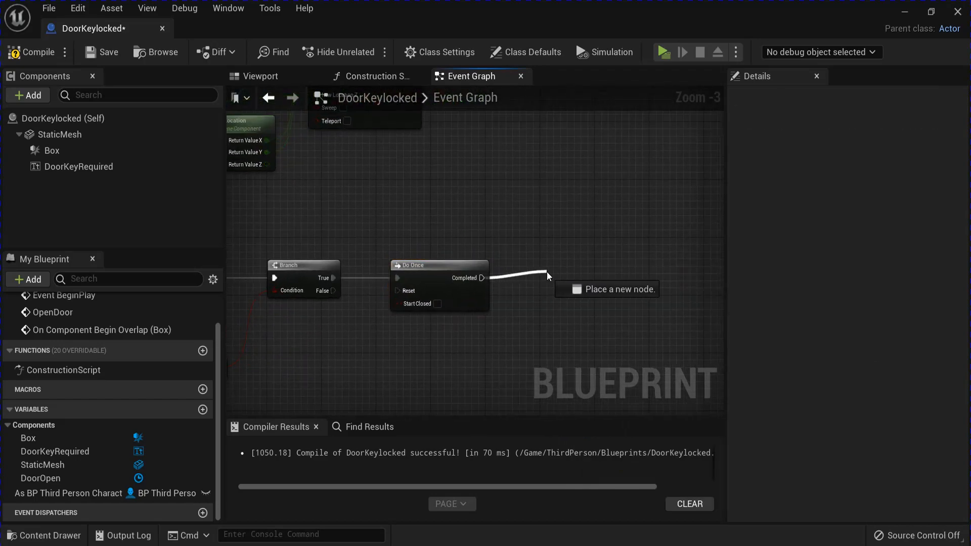
{"action": "left_click", "coordinate": [605, 289]}
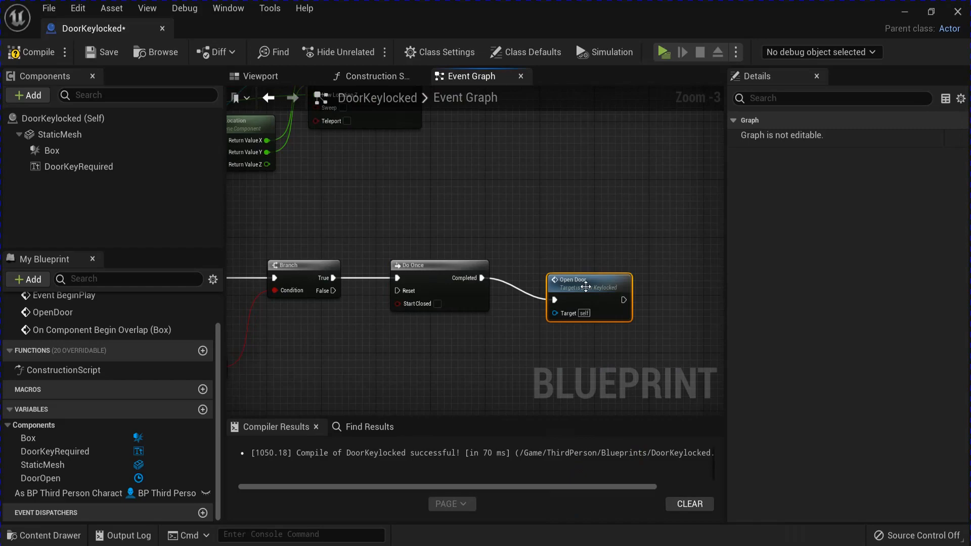
Play Sound at Location with Collapse_Cue at Get Actor Location, then return to the level.
{"action": "left_click_drag", "start_coordinate": [625, 300], "coordinate": [552, 280]}
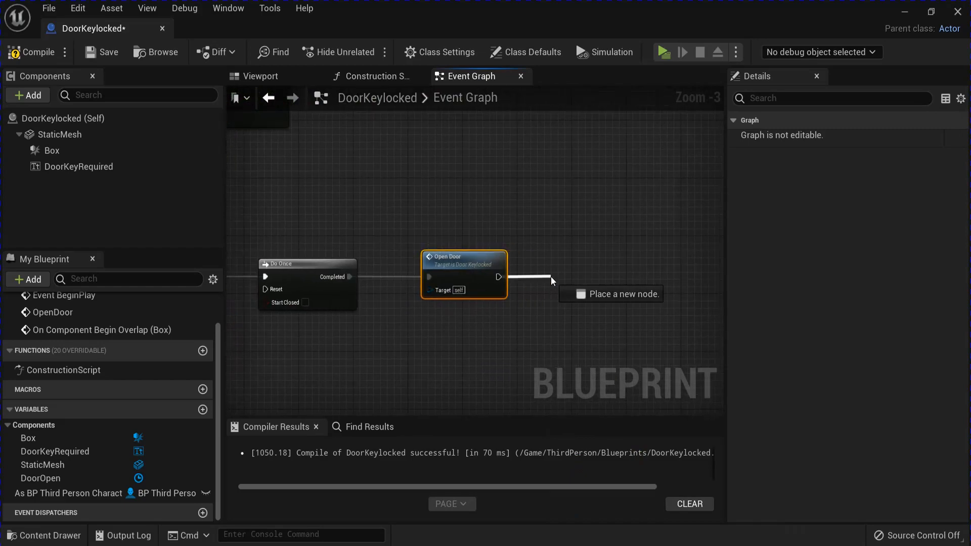
{"action": "type", "text": "plays"}
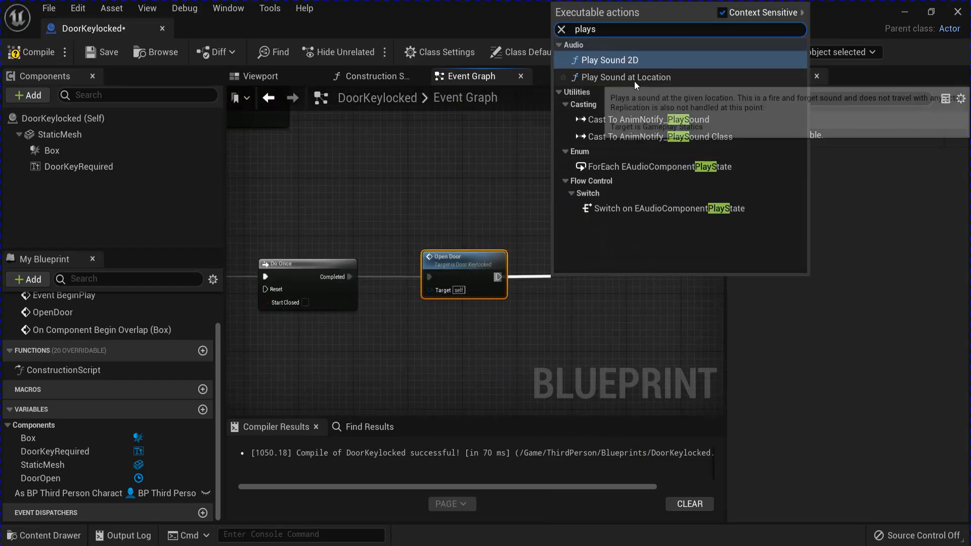
{"action": "left_click", "coordinate": [624, 77]}
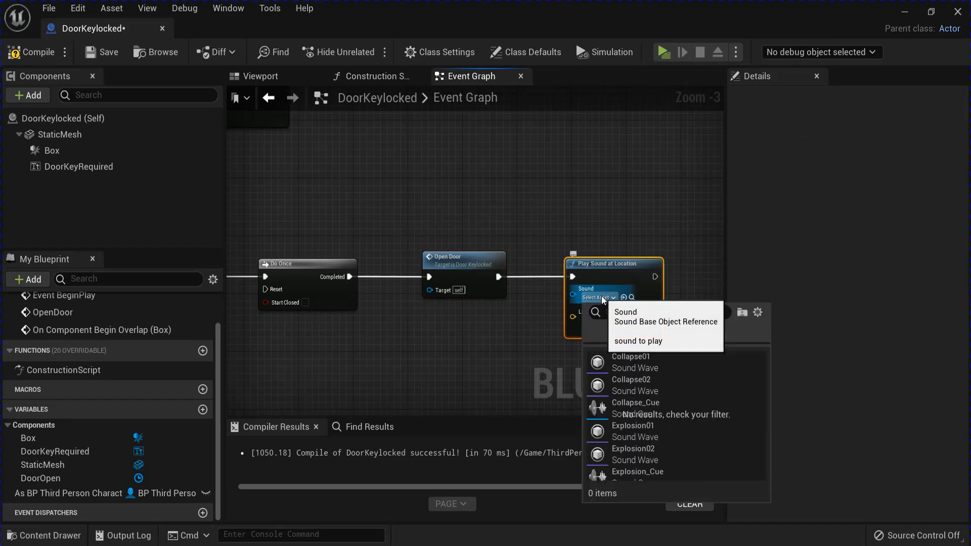
{"action": "left_click", "coordinate": [635, 403]}
{"action": "type", "text": "getac"}
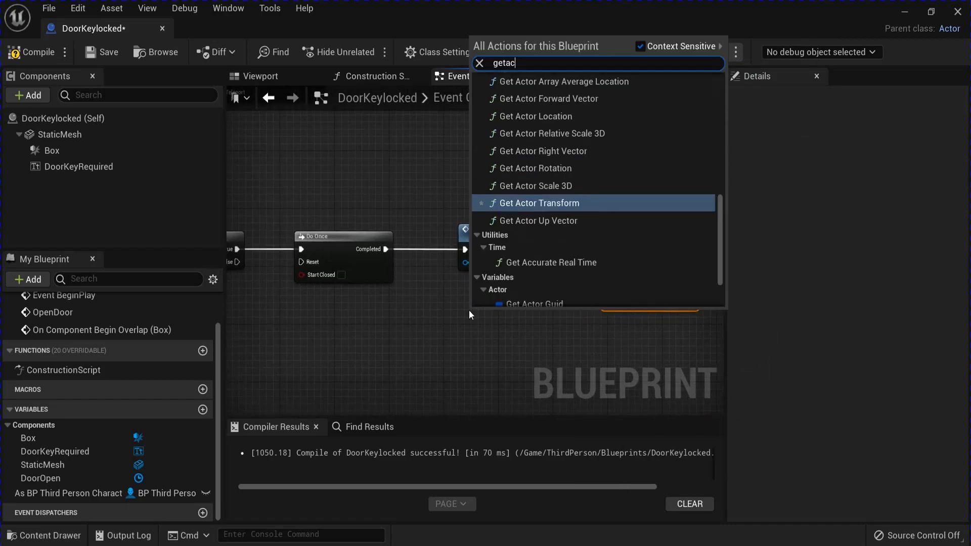
{"action": "left_click", "coordinate": [536, 116]}
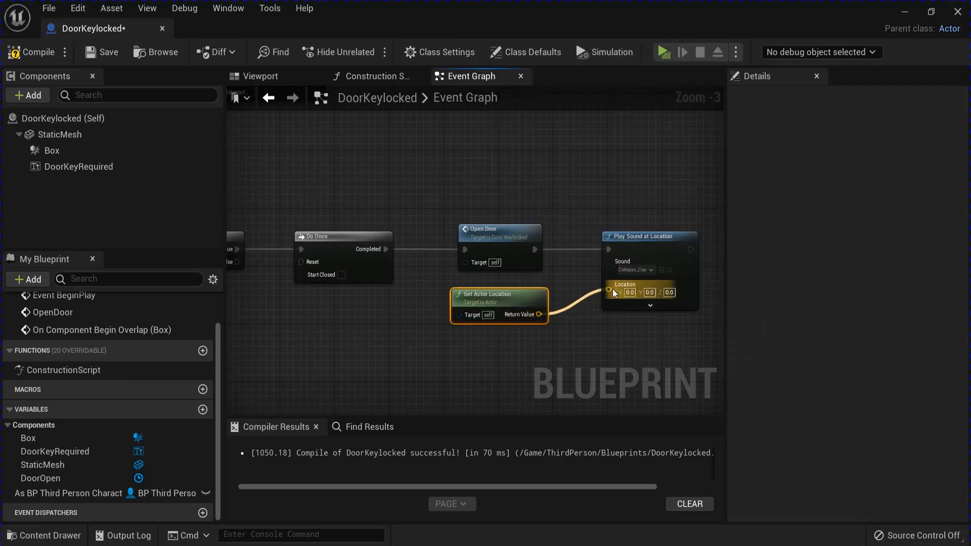
{"action": "scroll", "scroll_direction": "down", "scroll_amount": 3}
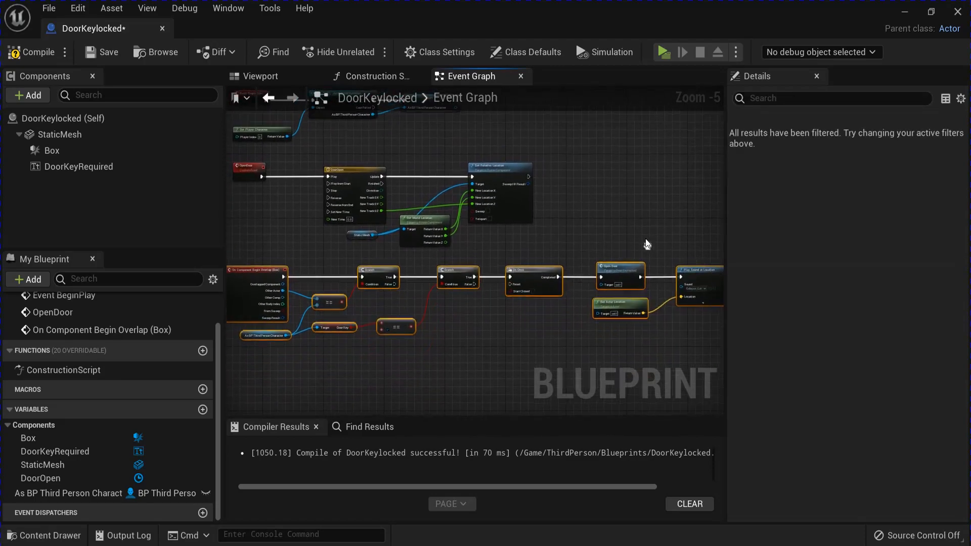
{"action": "left_click", "coordinate": [100, 53]}
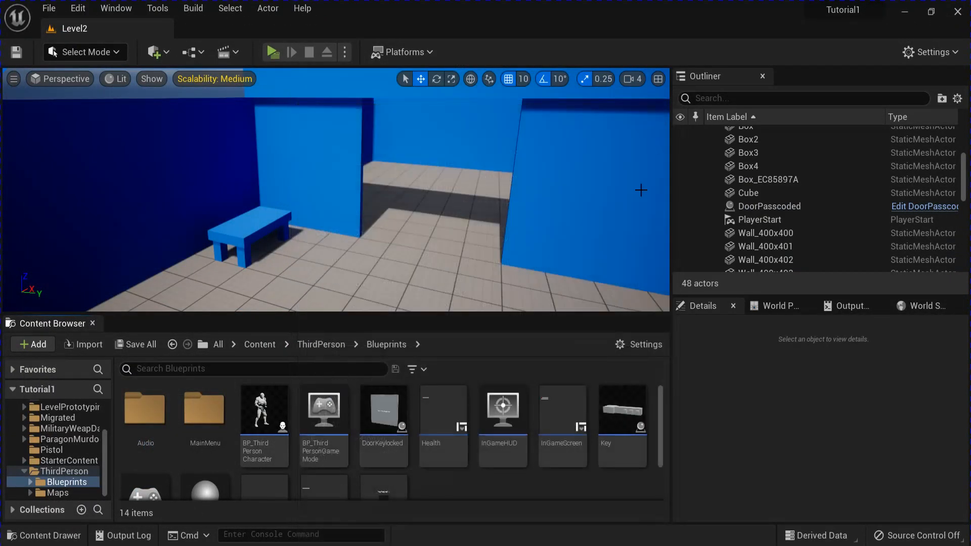
Open the Key blueprint, inspect a cube component, and show its event graph.
{"action": "double_click", "coordinate": [621, 425]}
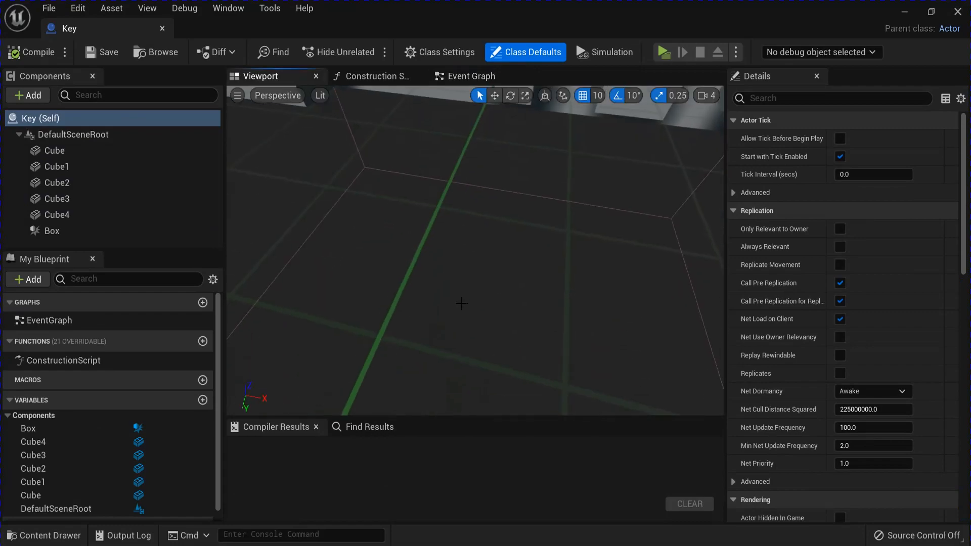
{"action": "left_click", "coordinate": [55, 166]}
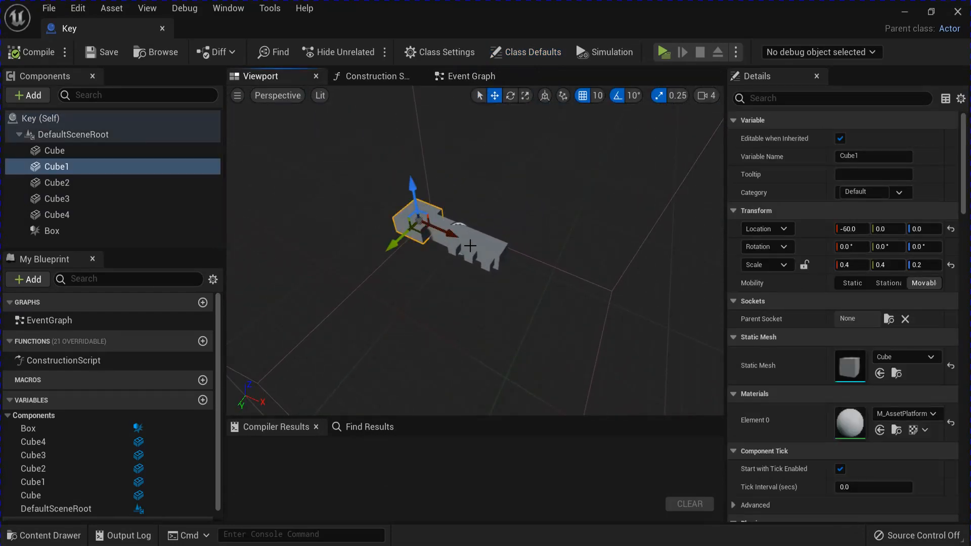
{"action": "left_click", "coordinate": [50, 230]}
{"action": "type", "text": "beg"}
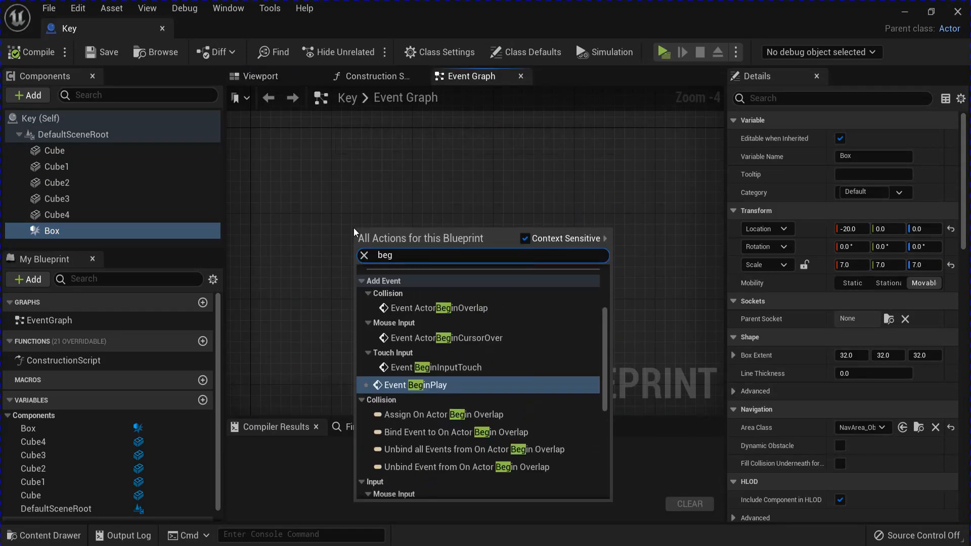
Store the cast BP_ThirdPersonCharacter on BeginPlay and add a PickupKey event that sets Door Key true.
{"action": "left_click", "coordinate": [410, 384]}
{"action": "type", "text": "casttobp"}
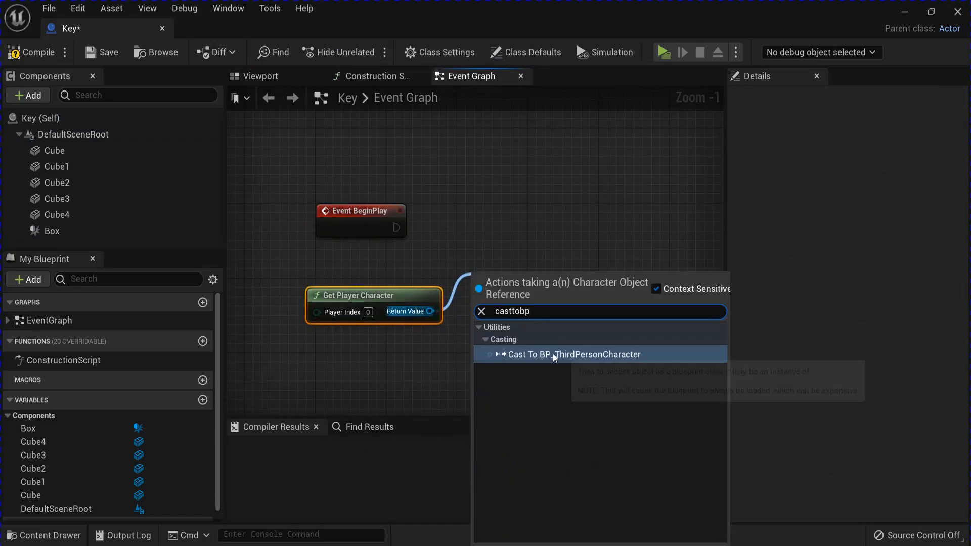
{"action": "left_click", "coordinate": [574, 355]}
{"action": "type", "text": "cust"}
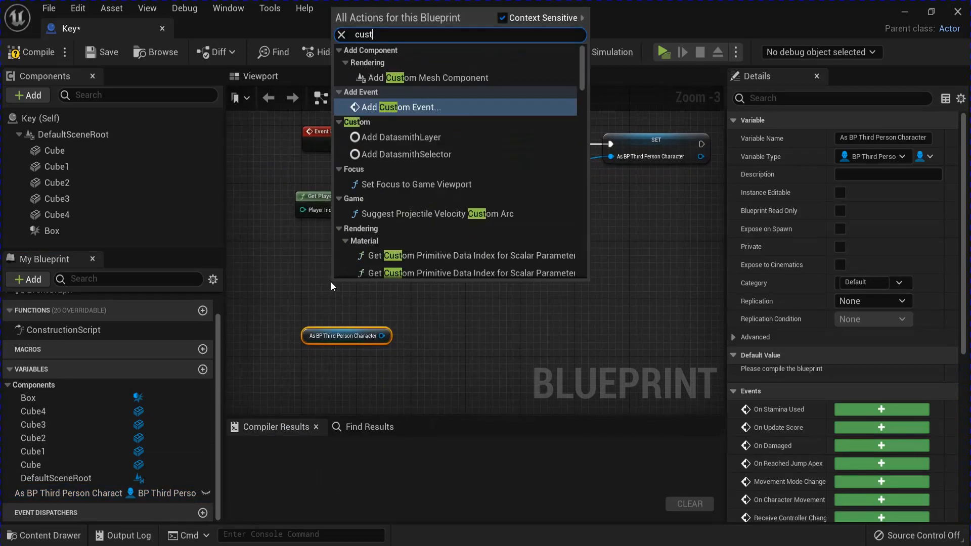
{"action": "left_click", "coordinate": [395, 107]}
{"action": "type", "text": "setdoo"}
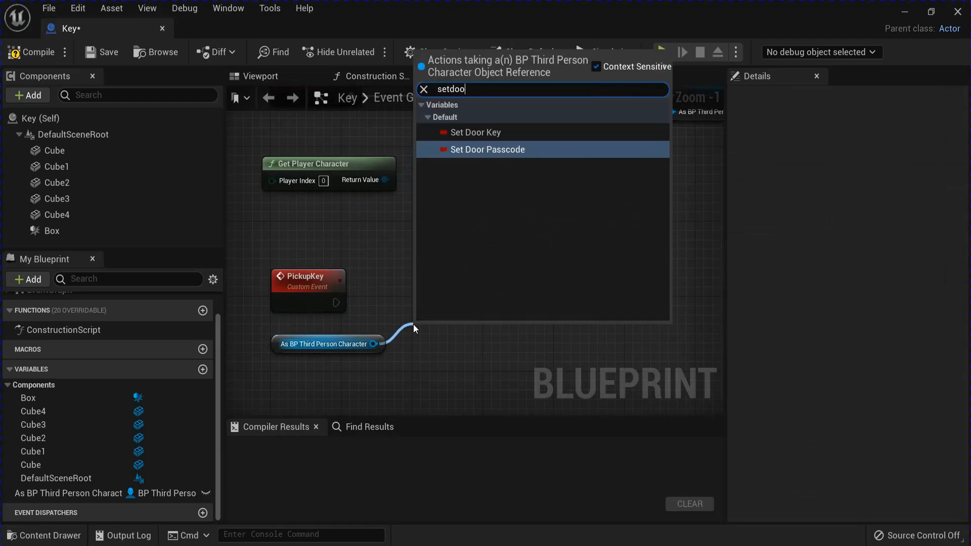
{"action": "left_click", "coordinate": [476, 131]}
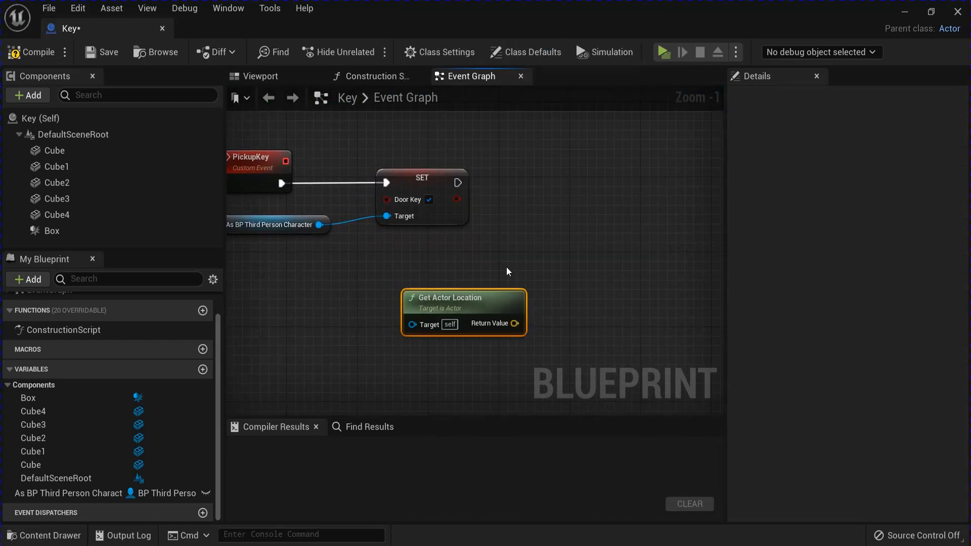
After Set Door Key, play the keycollected sound at the actor's location and Destroy Actor.
{"action": "type", "text": "playso"}
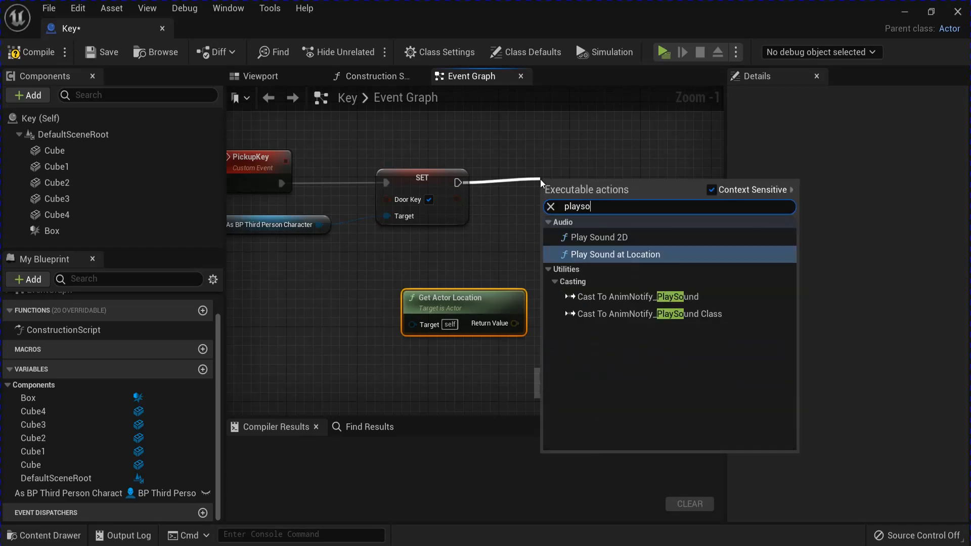
{"action": "left_click", "coordinate": [614, 255]}
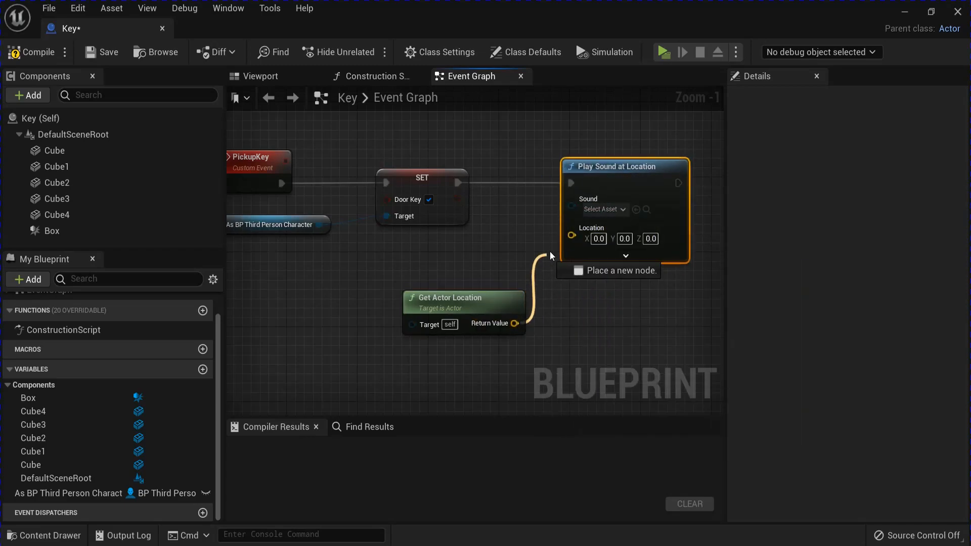
{"action": "left_click", "coordinate": [603, 209]}
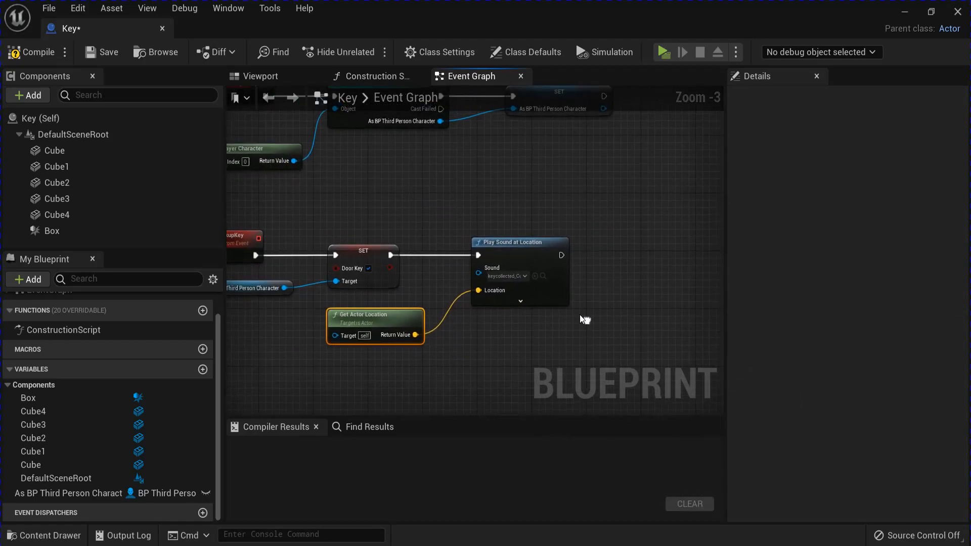
{"action": "type", "text": "destr"}
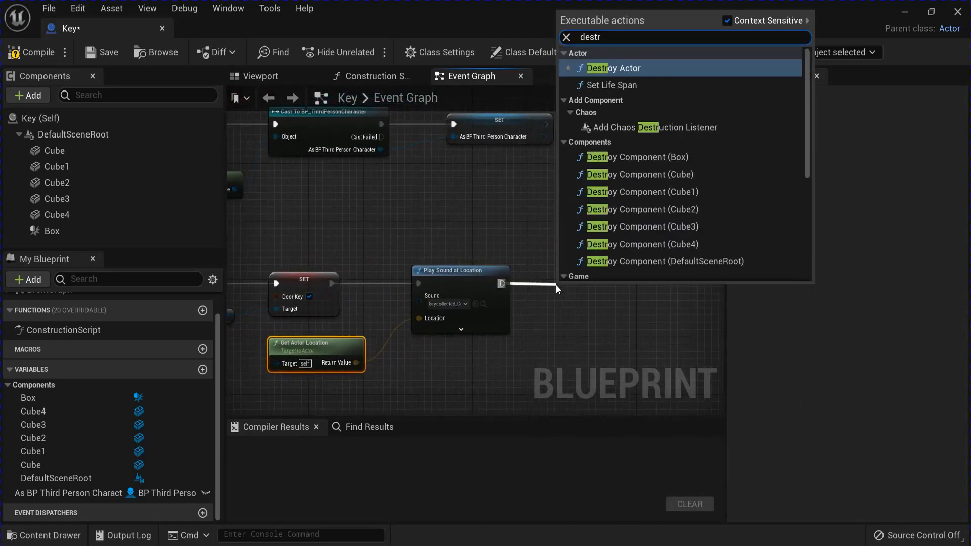
{"action": "left_click", "coordinate": [615, 68]}
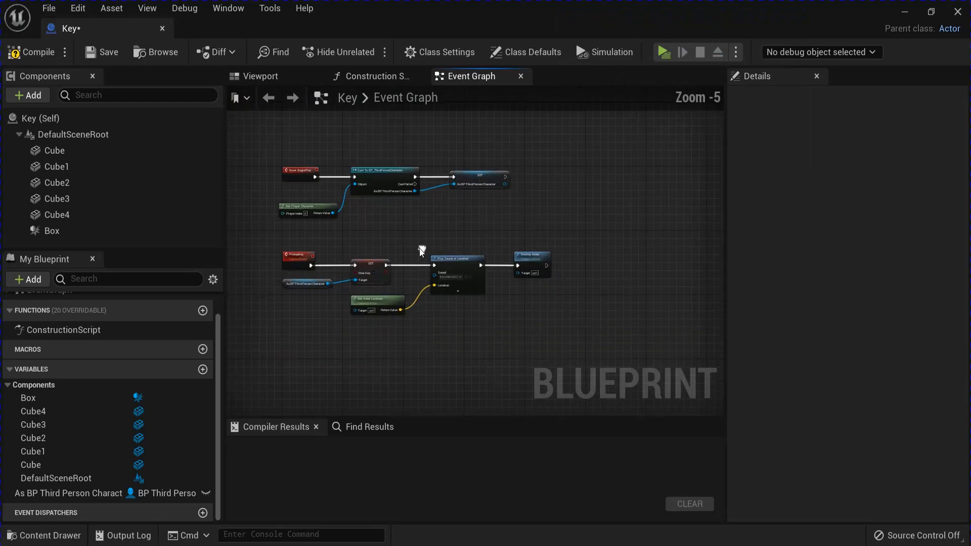
{"action": "left_click", "coordinate": [52, 230]}
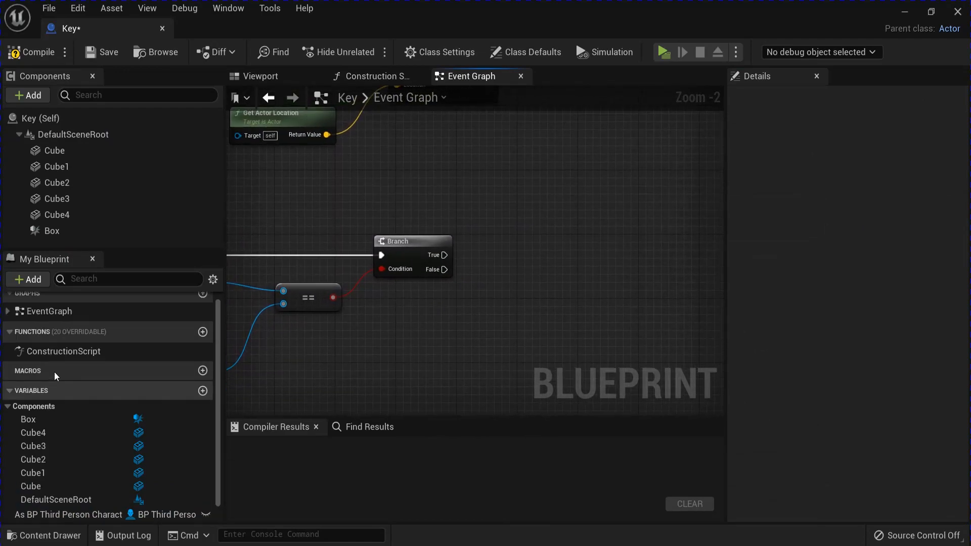
Call PickupKey from the Box overlap branch's True pin.
{"action": "left_click", "coordinate": [51, 355]}
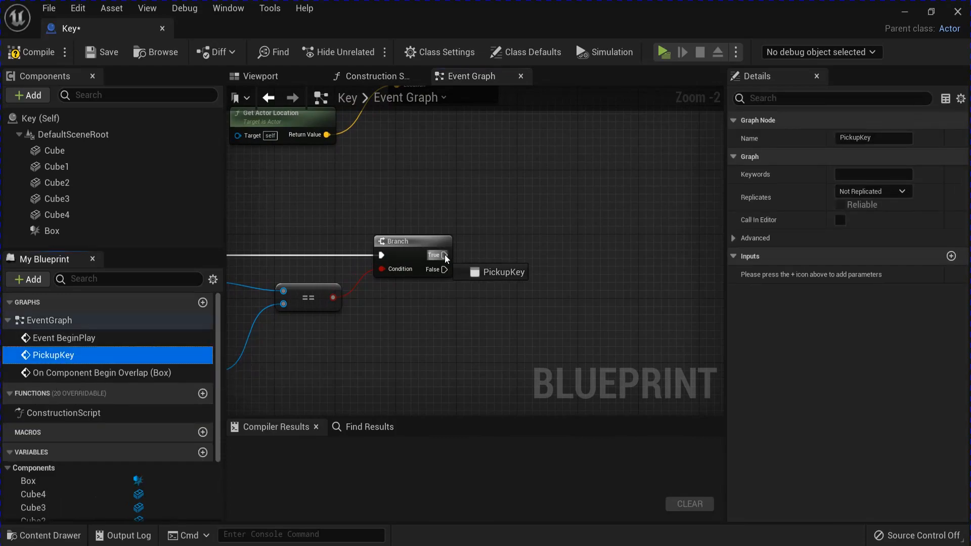
{"action": "left_click", "coordinate": [27, 53]}
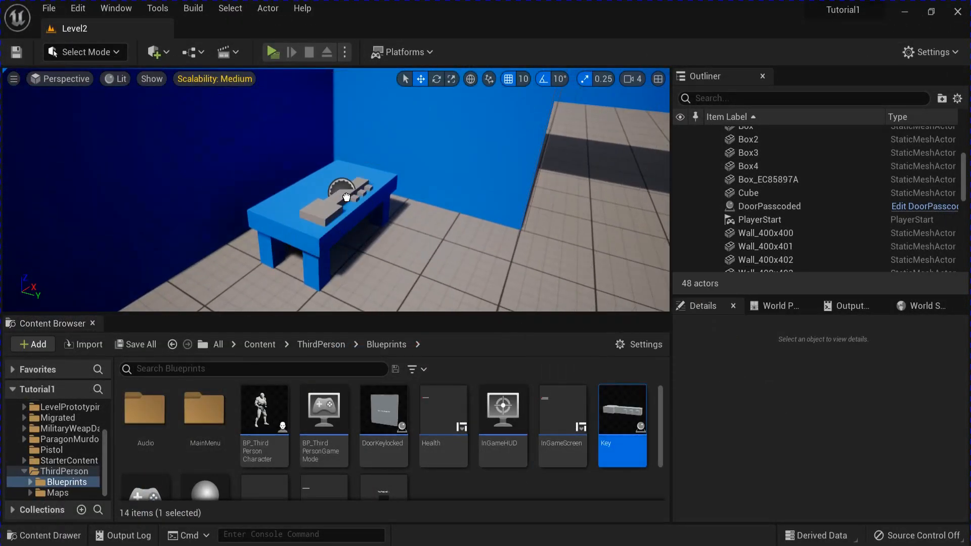
Place a Key scaled 0.2 on the blue table and a DoorKeylocked rotated 90 degrees in the doorway.
{"action": "left_click_drag", "start_coordinate": [621, 409], "coordinate": [344, 192]}
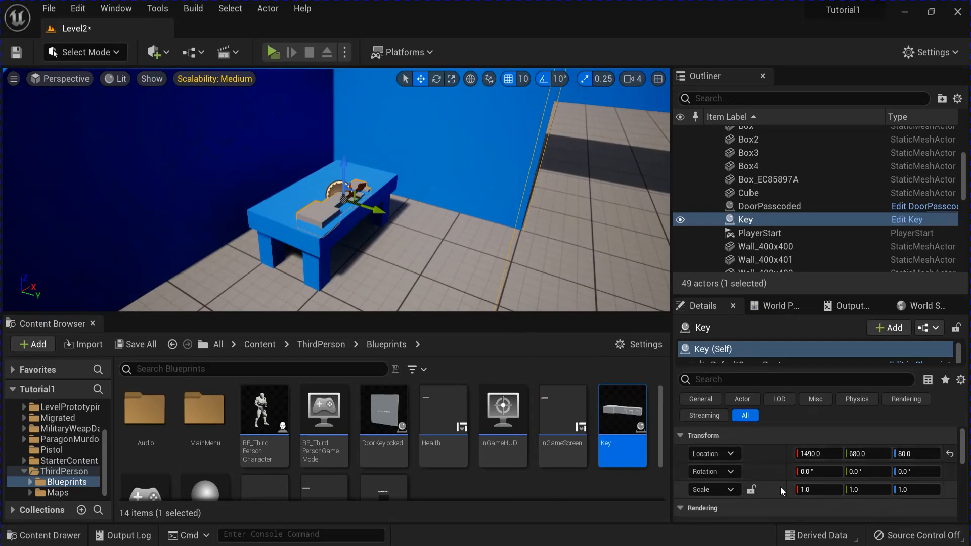
{"action": "left_click", "coordinate": [812, 489]}
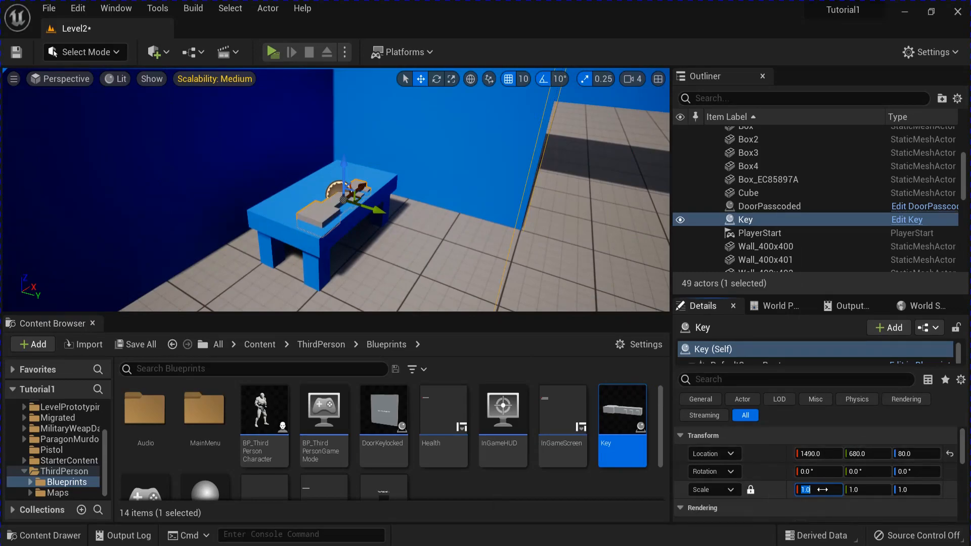
{"action": "type", "text": "0.2"}
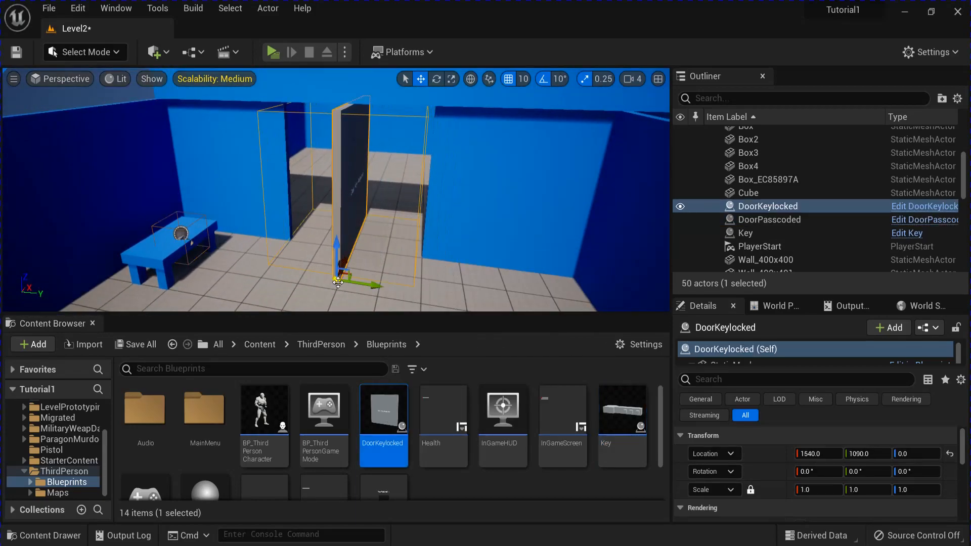
{"action": "type", "text": "90"}
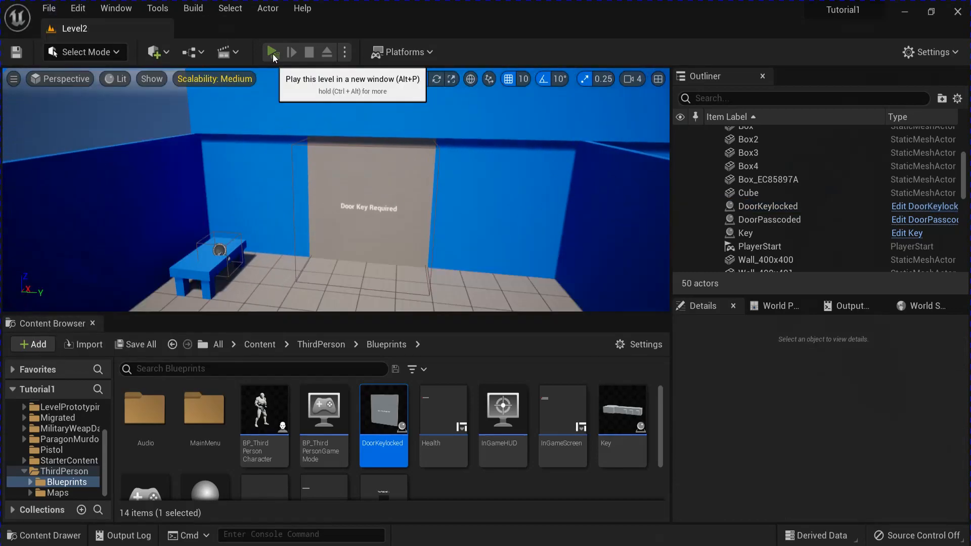
Play Level2 in a new window, showing the locked door reading 'Door Key Required'.
{"action": "left_click", "coordinate": [272, 53]}
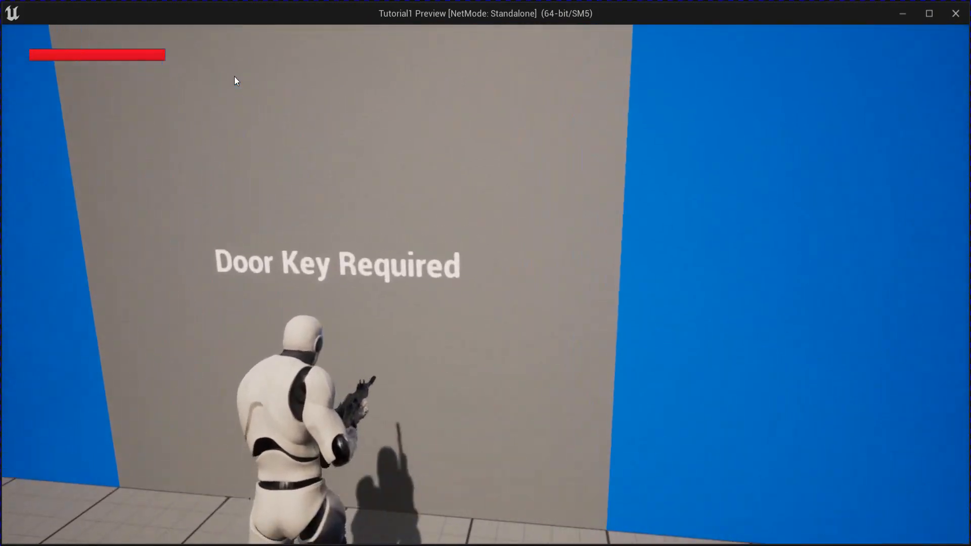